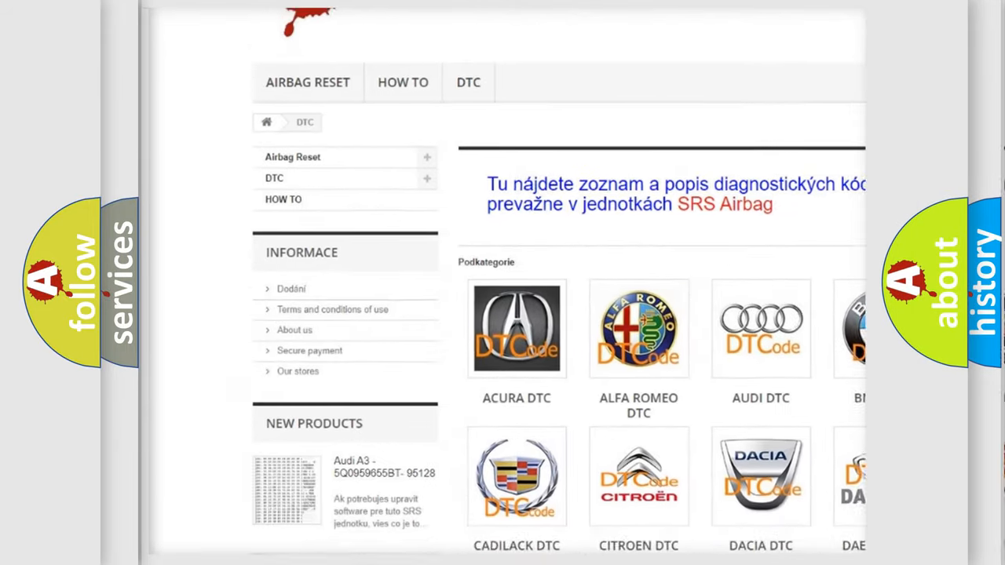
pyautogui.scroll(-3)
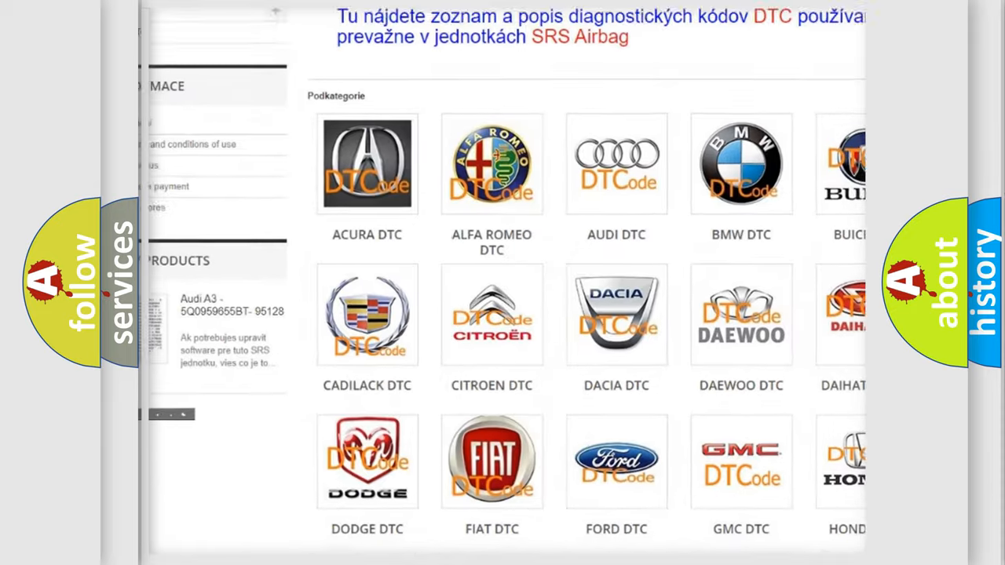
pyautogui.scroll(-3)
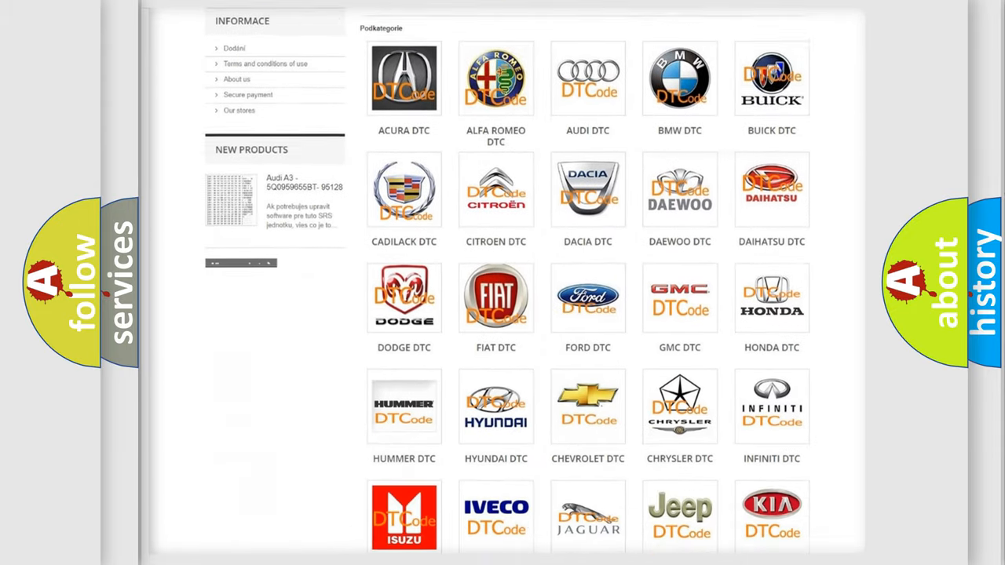
pyautogui.scroll(-3)
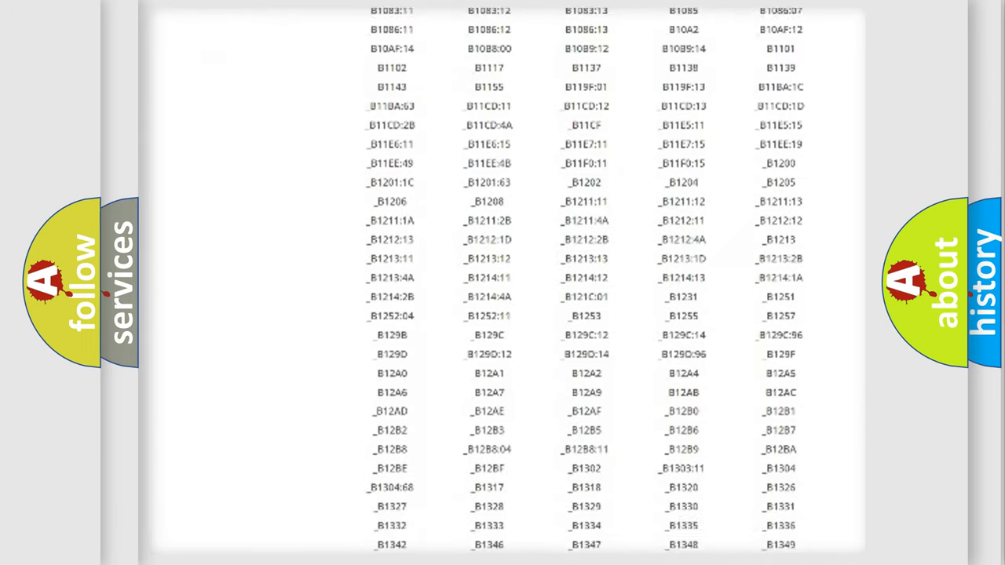
pyautogui.scroll(-3)
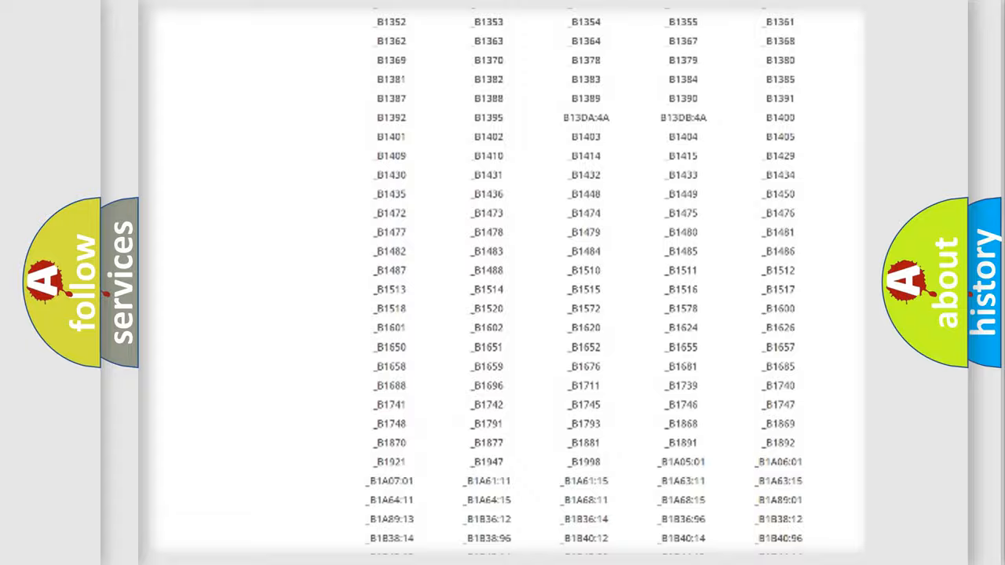